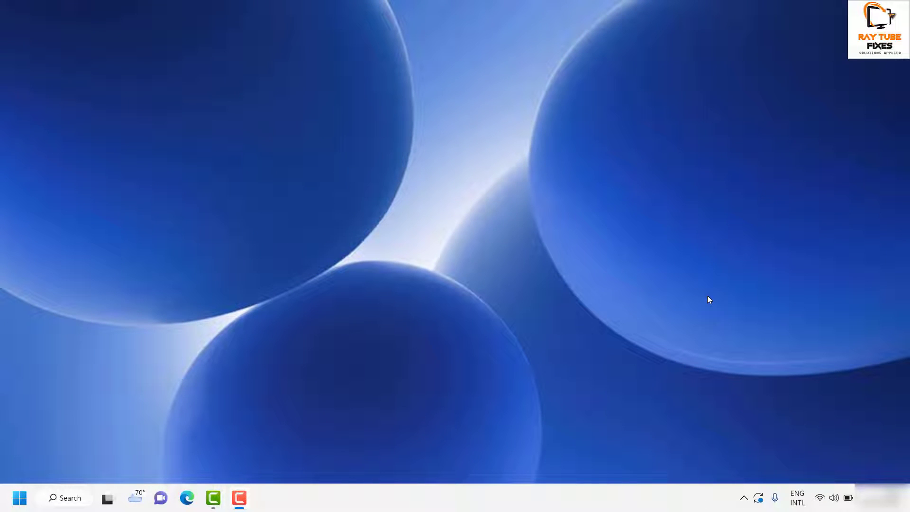
pyautogui.moveTo(728, 285)
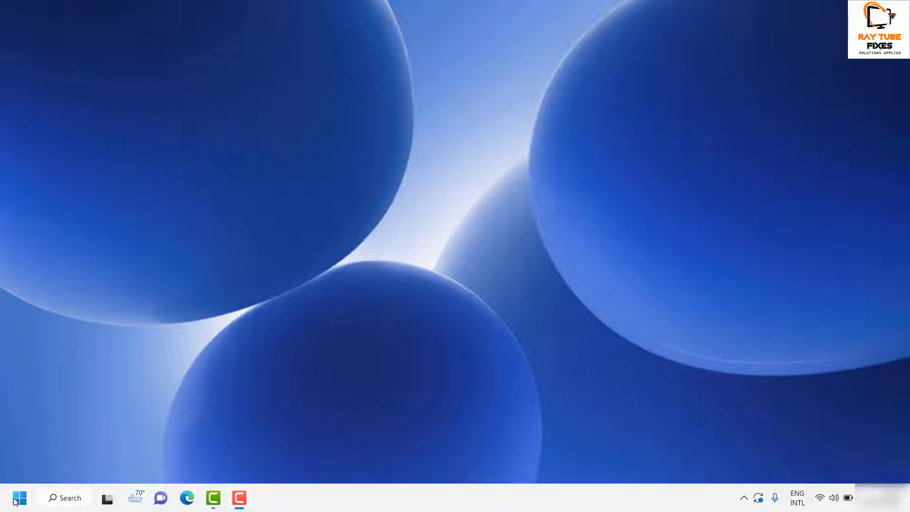
# Launch Windows Settings from the Start button's Quick Link menu, landing on the System page
pyautogui.rightClick(19, 497)
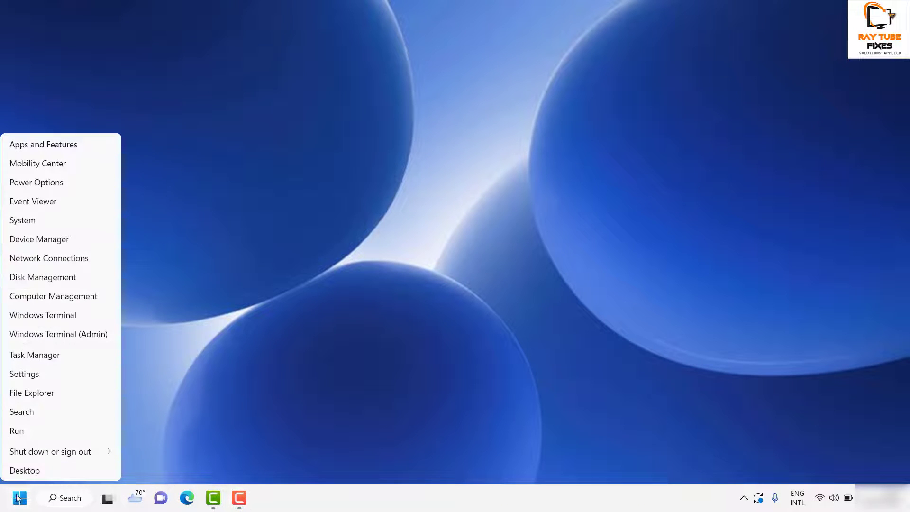
pyautogui.click(300, 211)
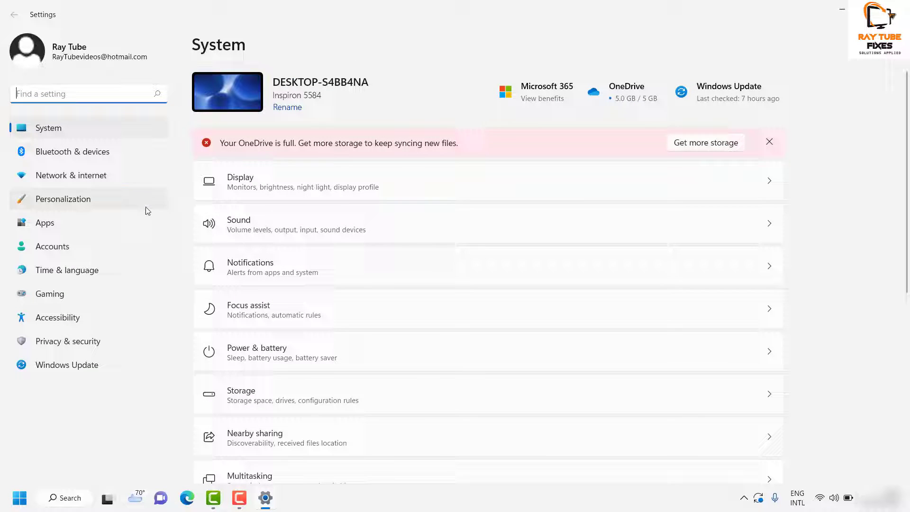
# Navigate to the Apps page listing Apps & features, Default apps, Optional features and Startup
pyautogui.click(769, 142)
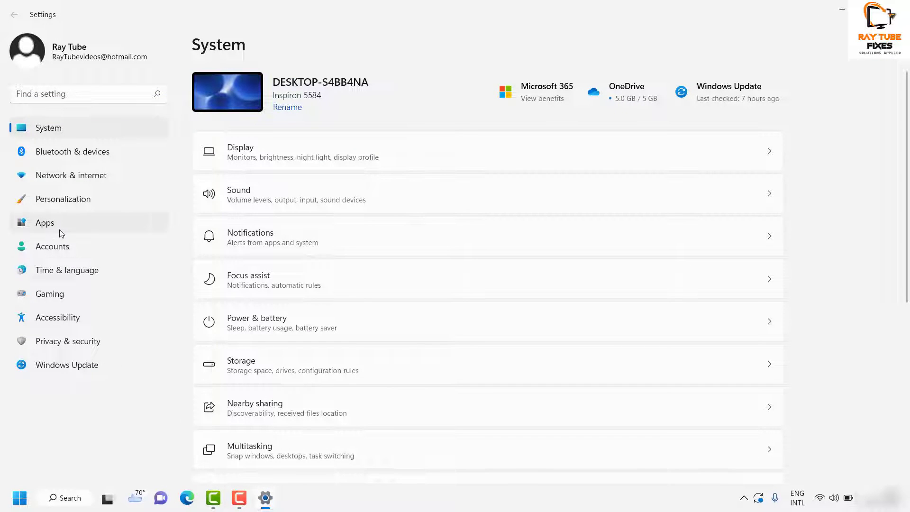
pyautogui.click(45, 222)
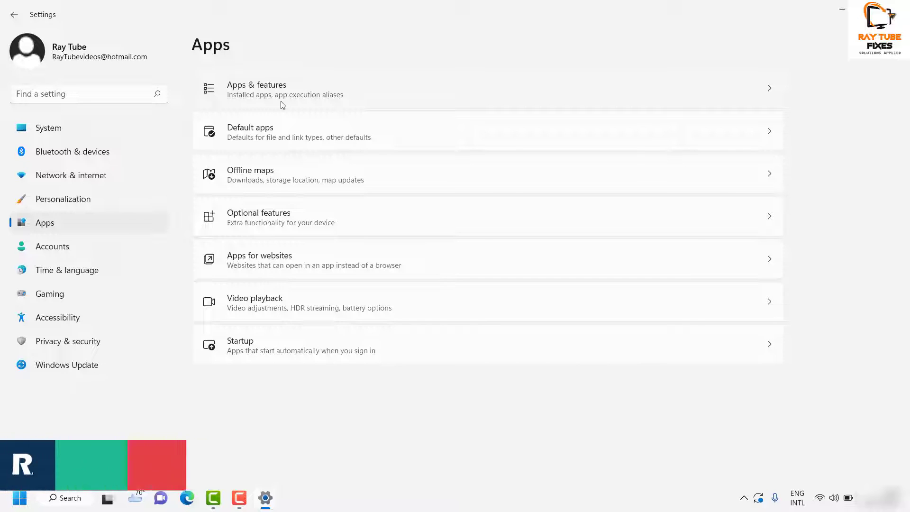
# Show the Apps & features list of 115 installed apps and reveal 3D Viewer's Uninstall option
pyautogui.click(256, 89)
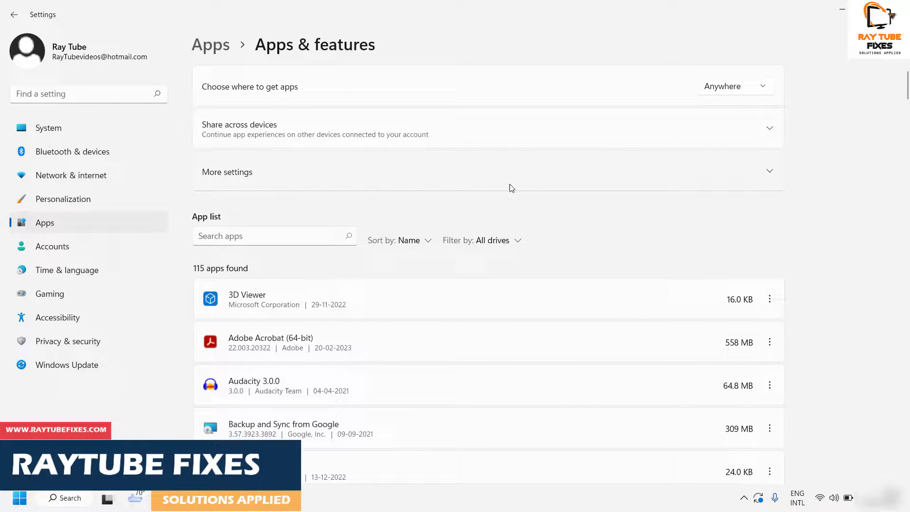
pyautogui.scroll(-3)
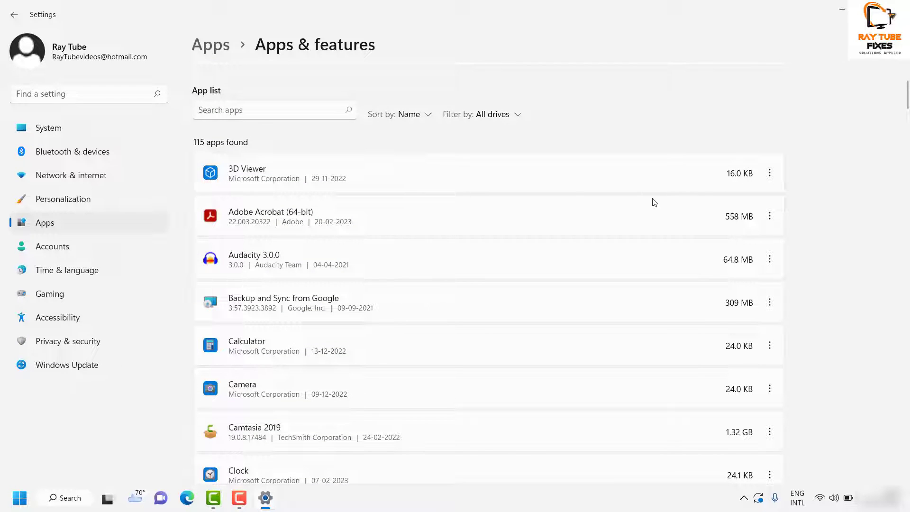
pyautogui.click(769, 216)
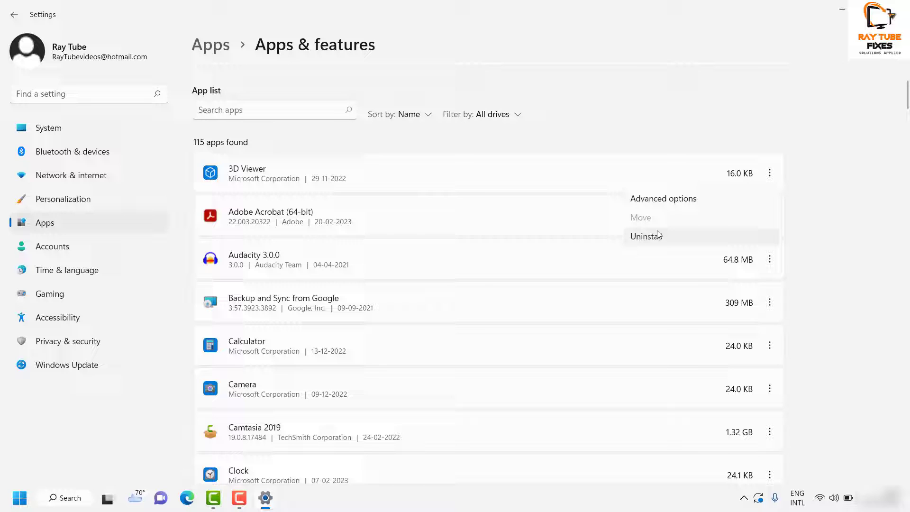
pyautogui.moveTo(330, 233)
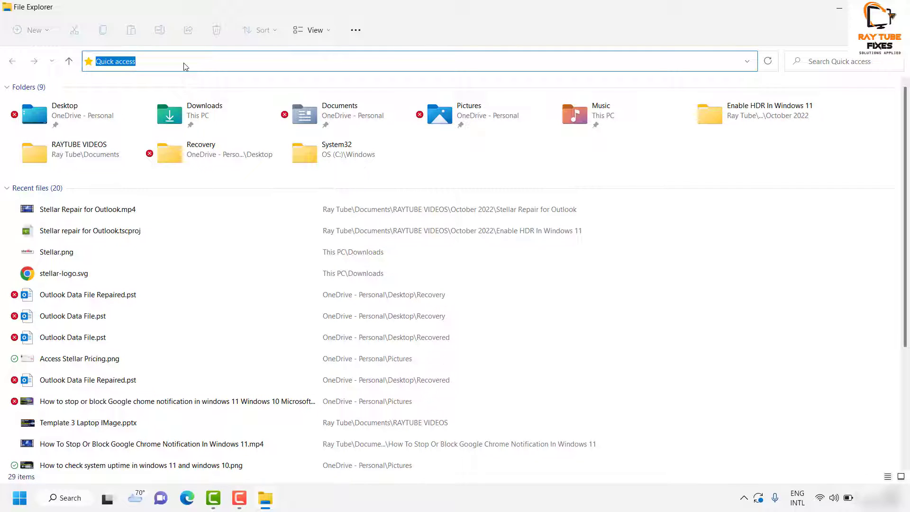
# Go to Shell:appsfolder so File Explorer lists all 161 installed applications
pyautogui.write('Shell:appsfolder')
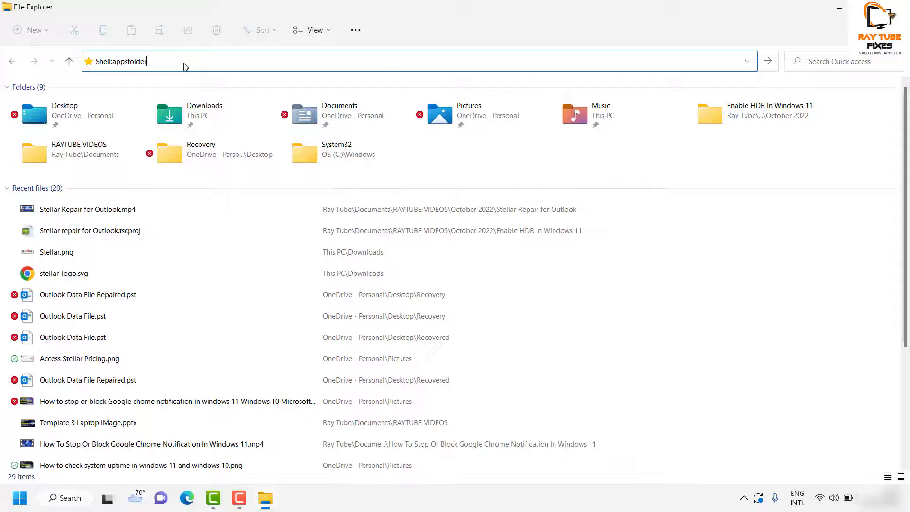
pyautogui.tripleClick(139, 61)
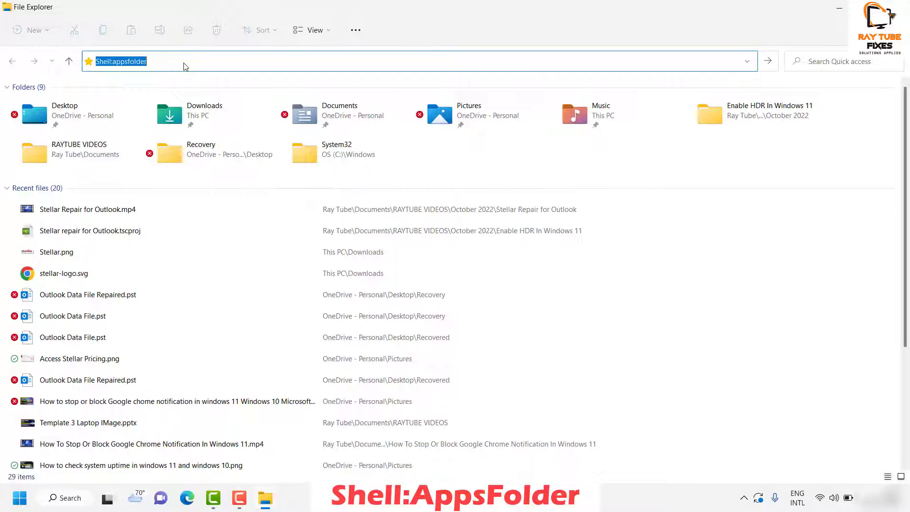
pyautogui.press('Enter')
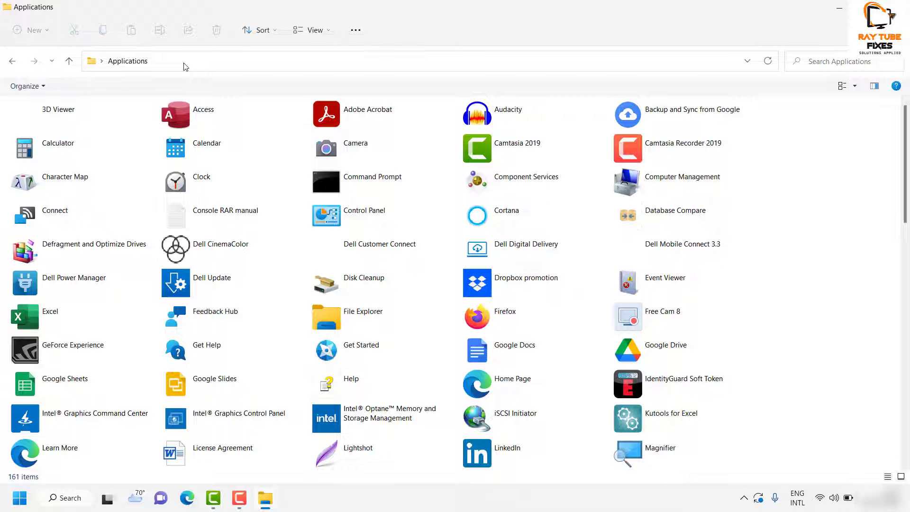
pyautogui.click(201, 181)
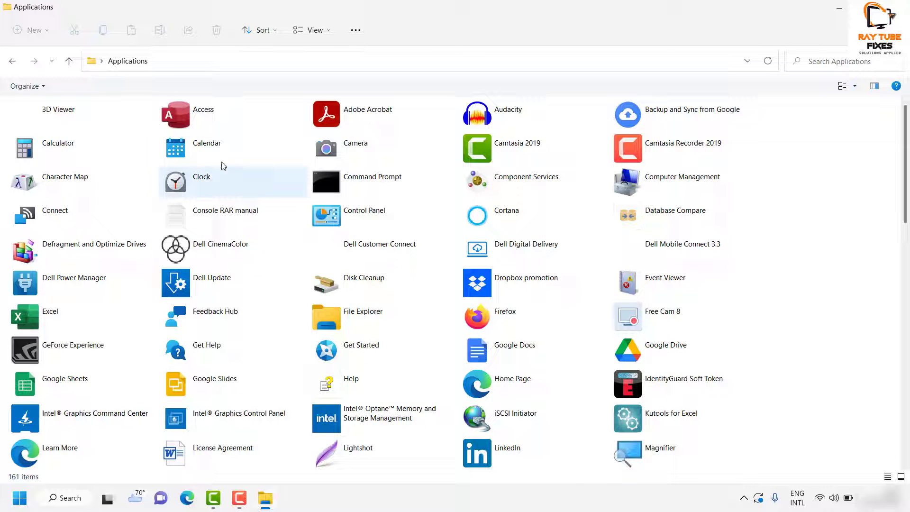
pyautogui.scroll(-3)
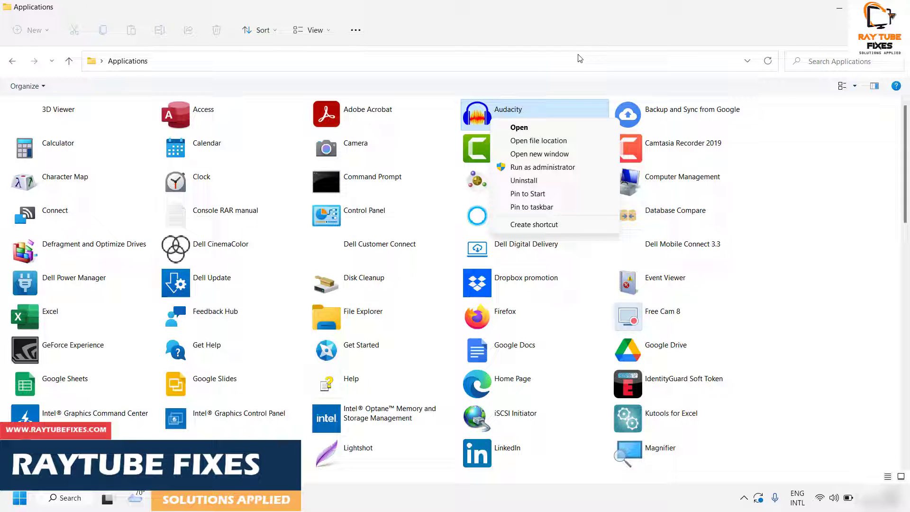
pyautogui.moveTo(539, 154)
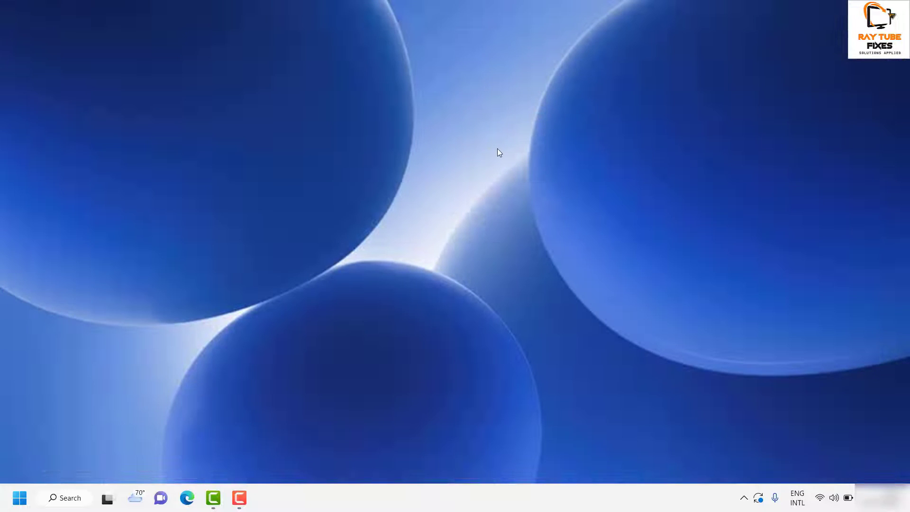
pyautogui.moveTo(86, 471)
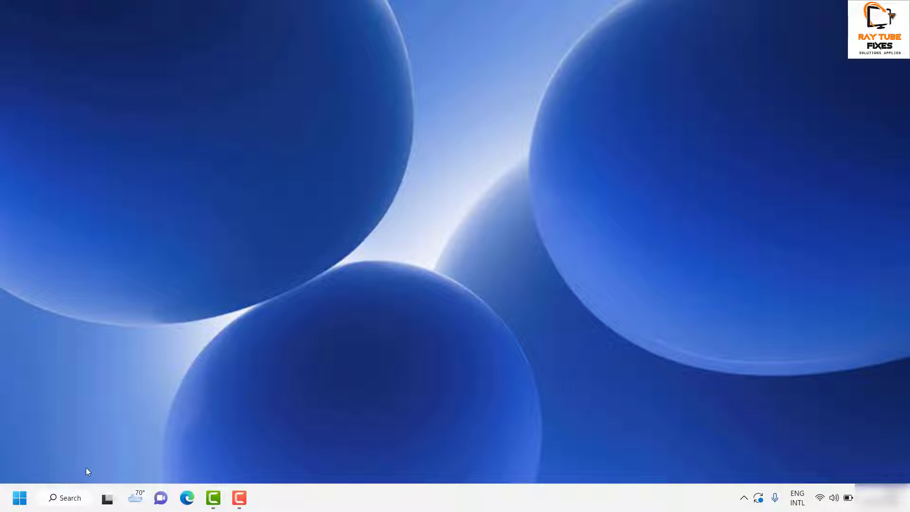
# Search the taskbar for "run" so the Run app appears as the best match
pyautogui.click(64, 497)
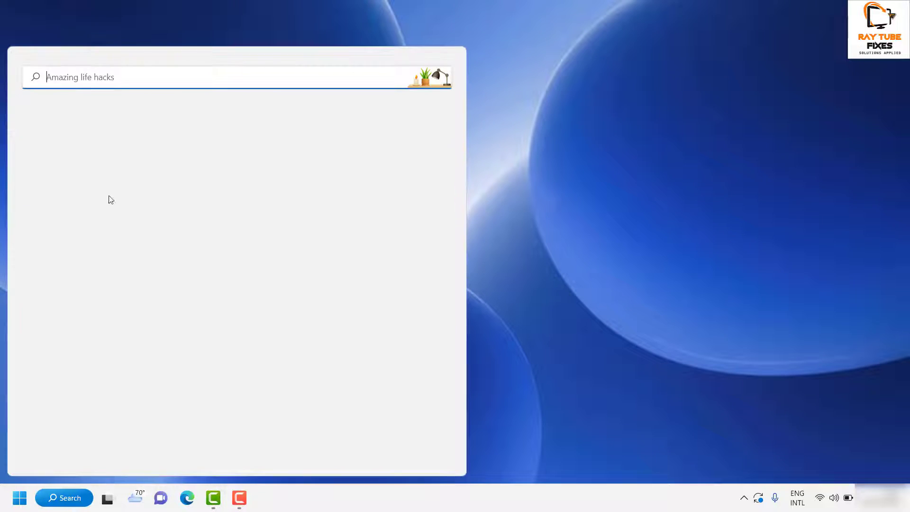
pyautogui.write('run')
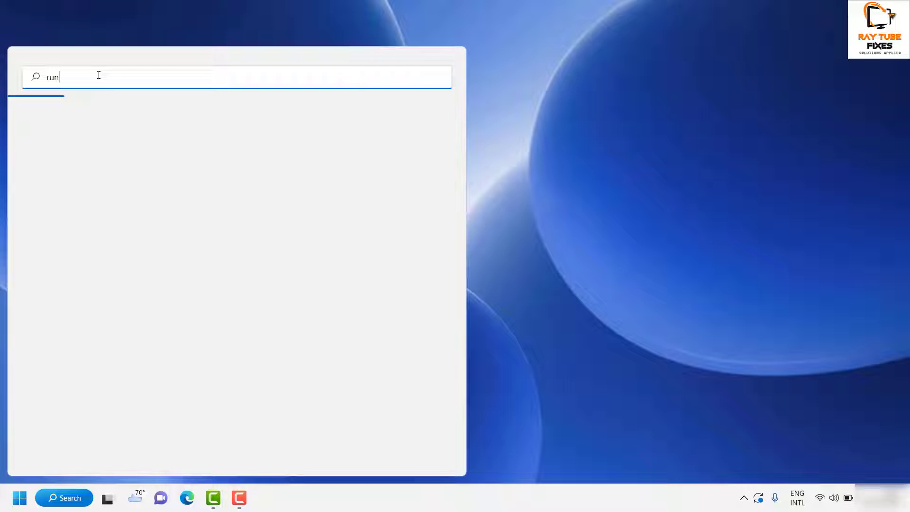
pyautogui.write('run')
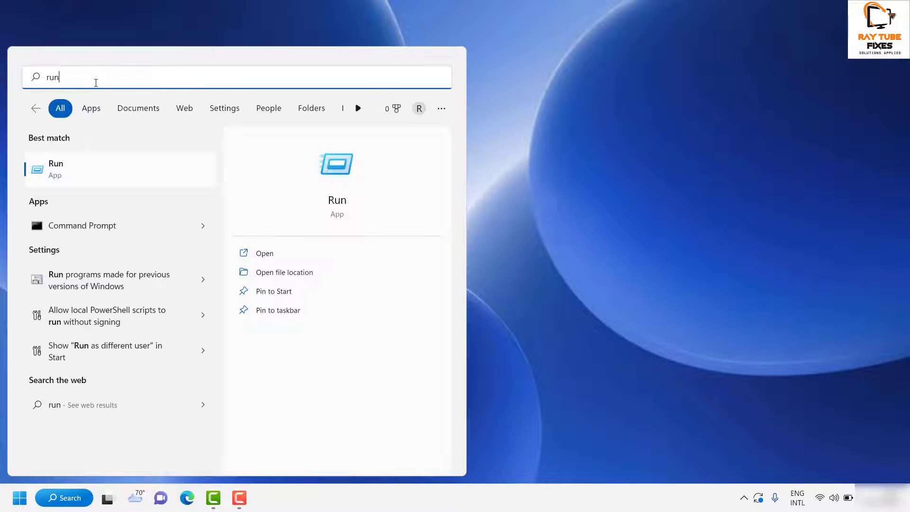
pyautogui.moveTo(343, 185)
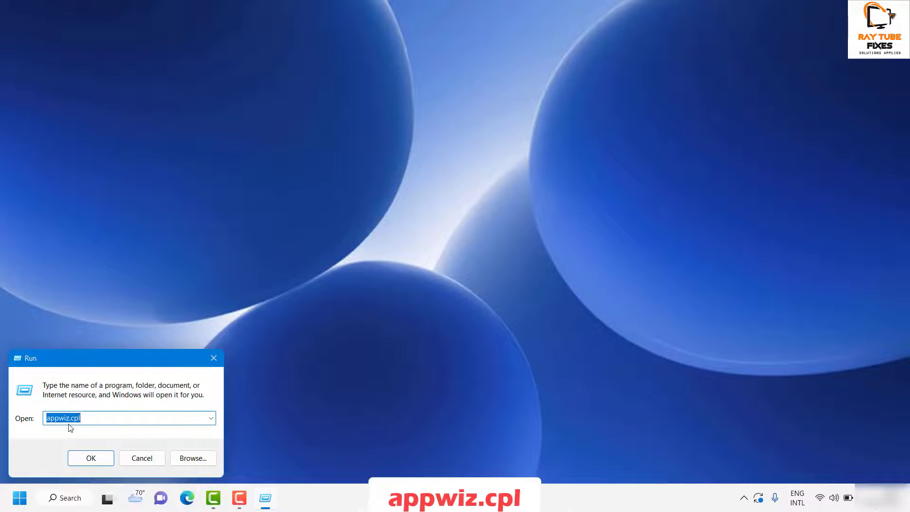
# Run appwiz.cpl to bring up Programs and Features with its 56 installed programs
pyautogui.write('ap')
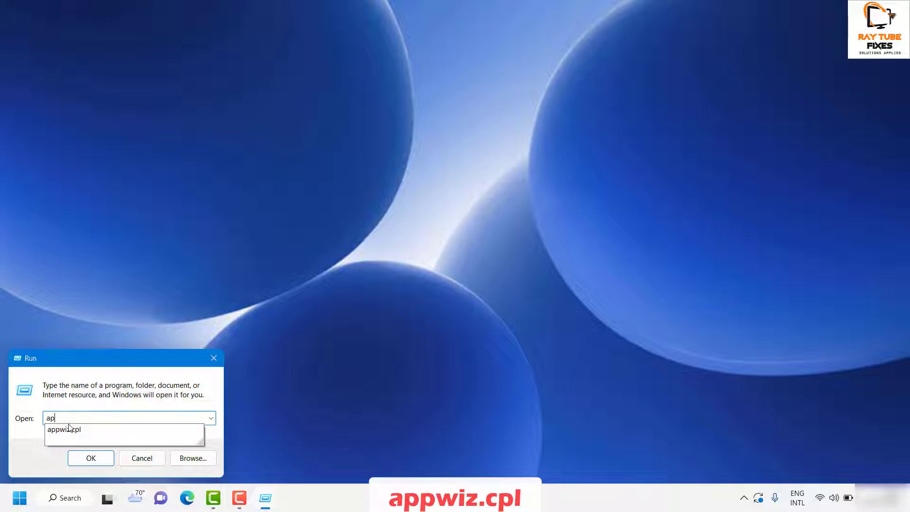
pyautogui.write('pwiz.cpl')
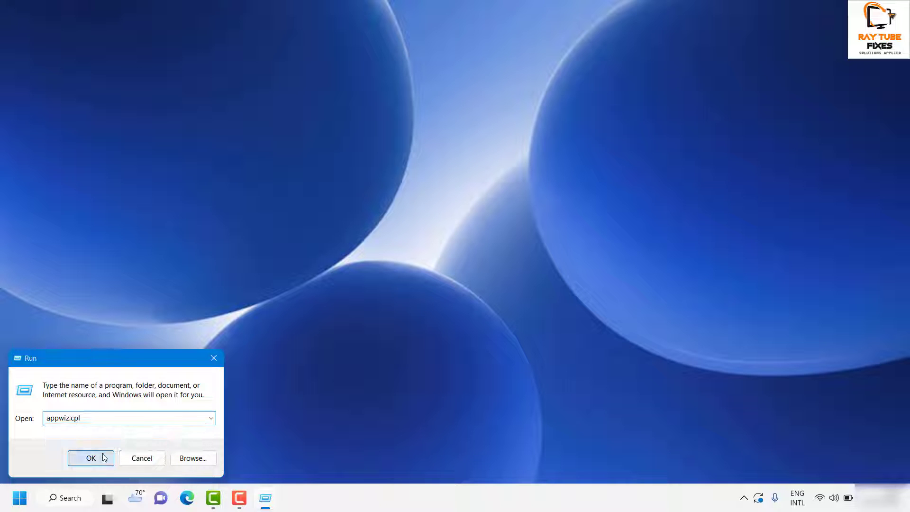
pyautogui.click(90, 457)
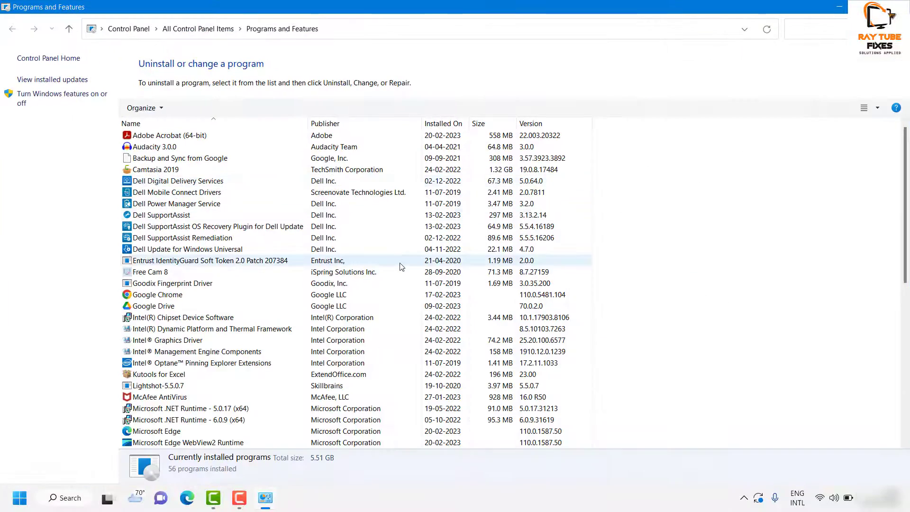
pyautogui.scroll(-3)
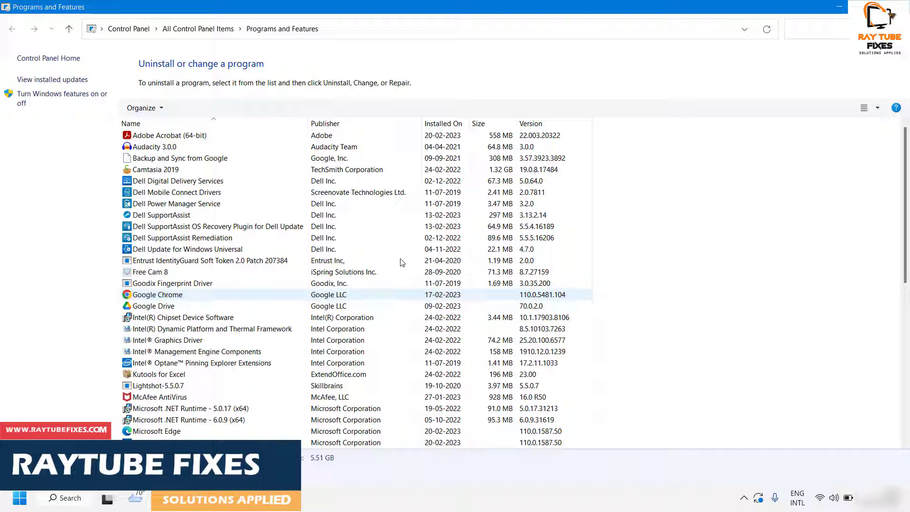
pyautogui.click(176, 203)
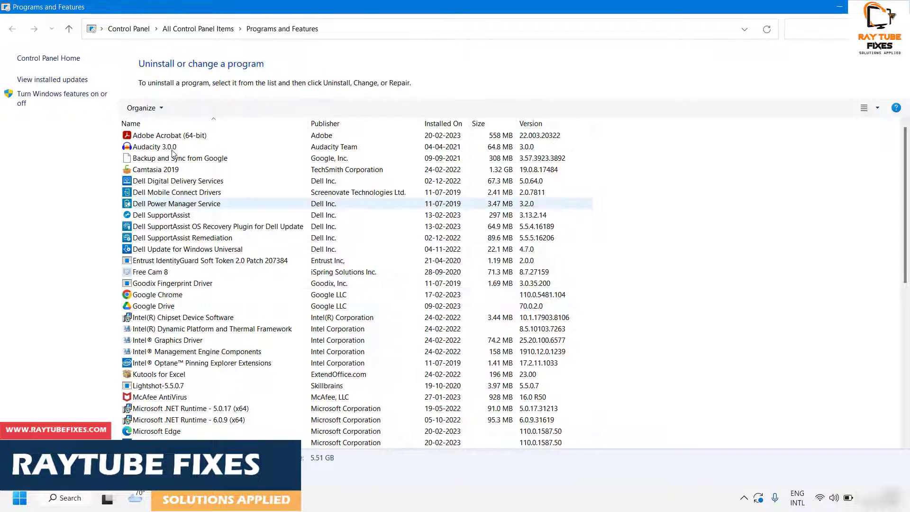
pyautogui.click(169, 135)
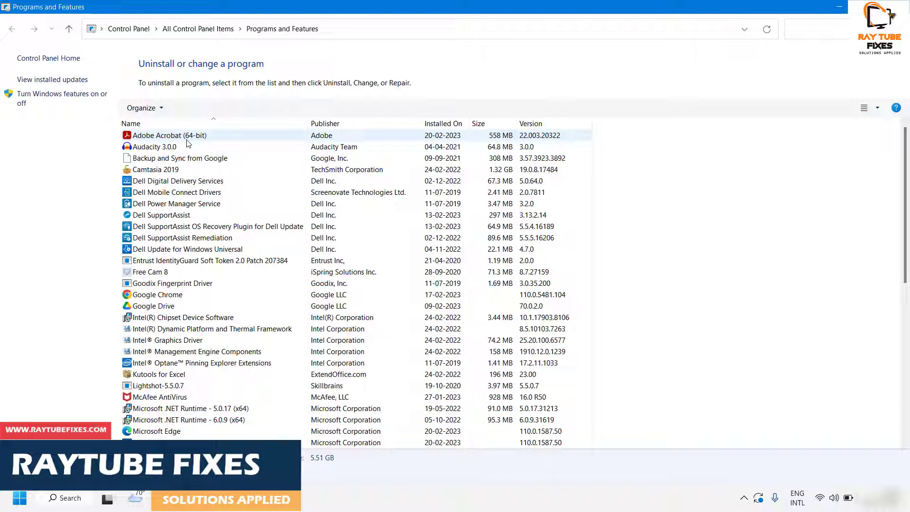
pyautogui.click(150, 272)
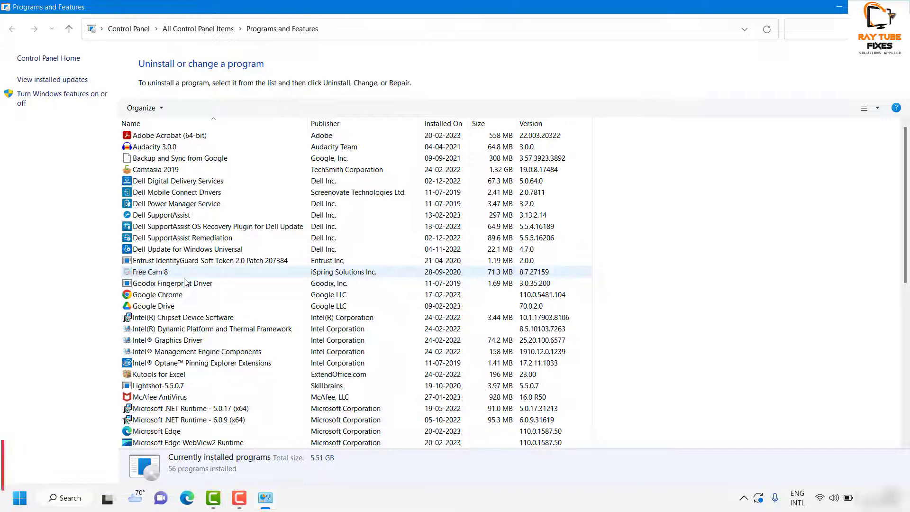
pyautogui.scroll(-3)
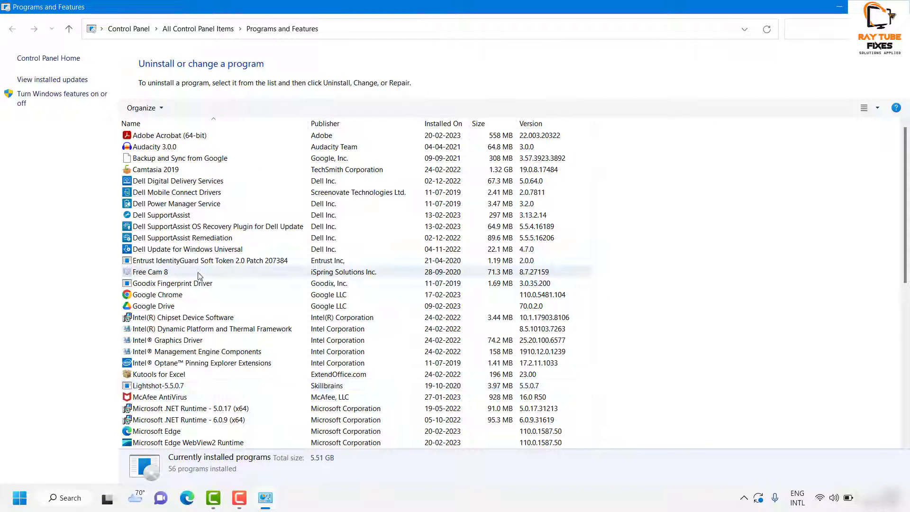
pyautogui.click(181, 158)
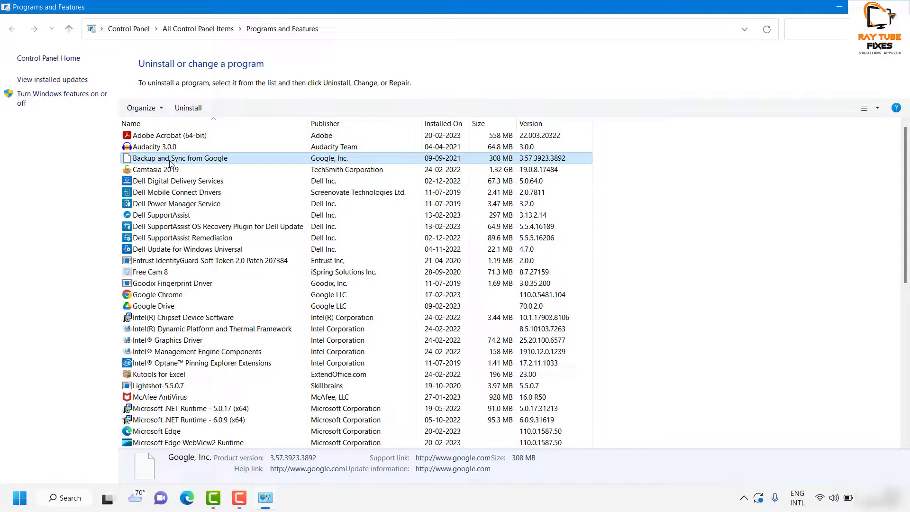
pyautogui.moveTo(322, 100)
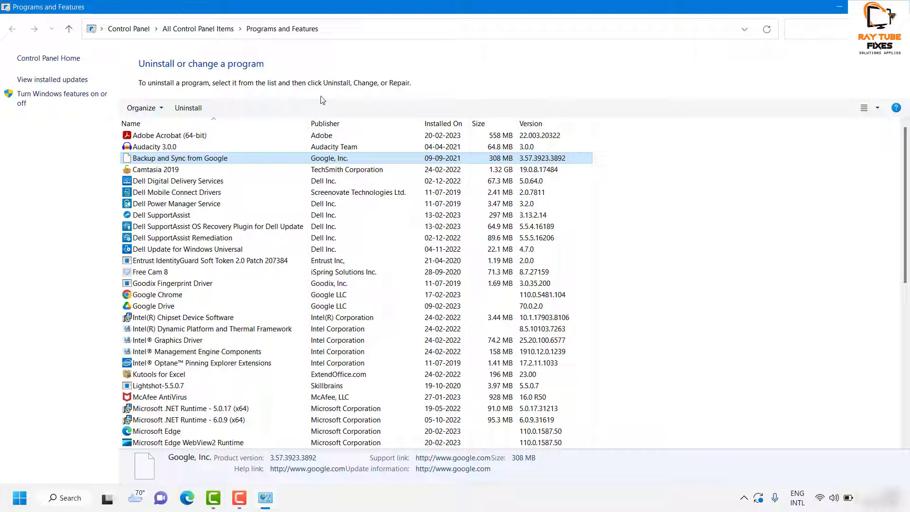
pyautogui.moveTo(311, 108)
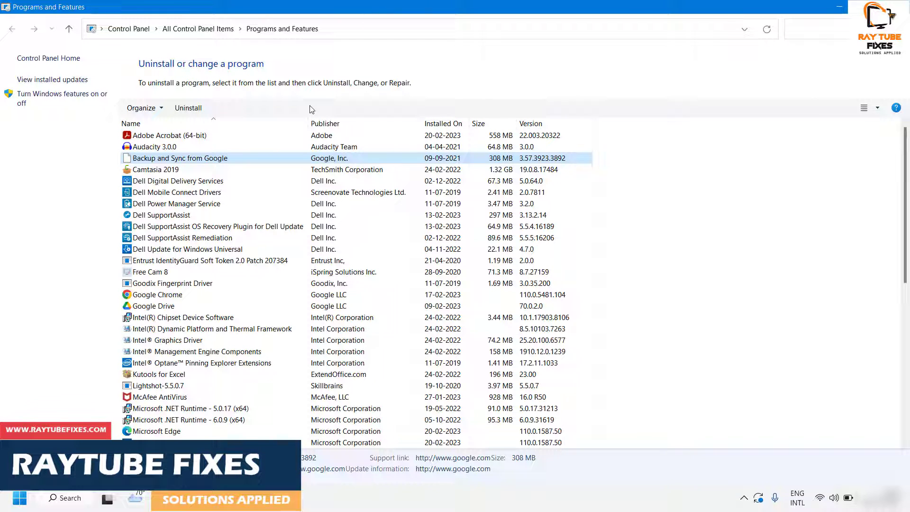
pyautogui.moveTo(350, 92)
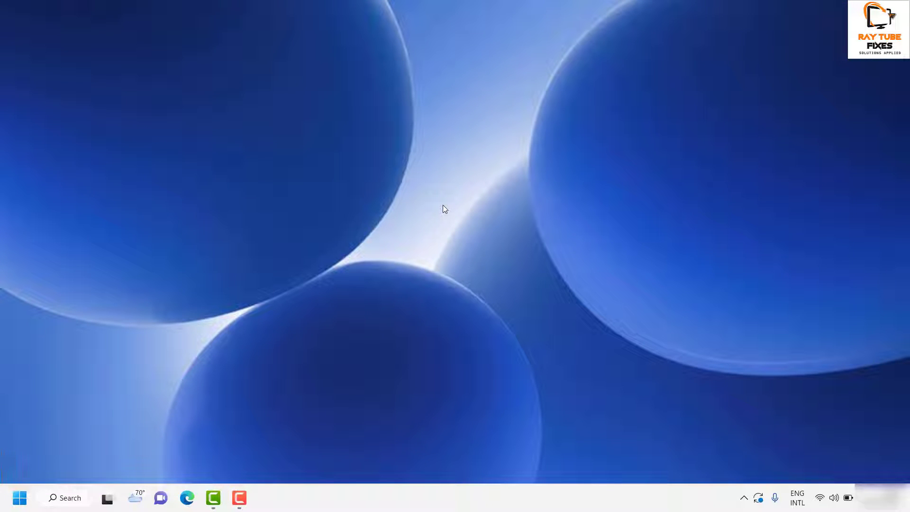
pyautogui.moveTo(461, 177)
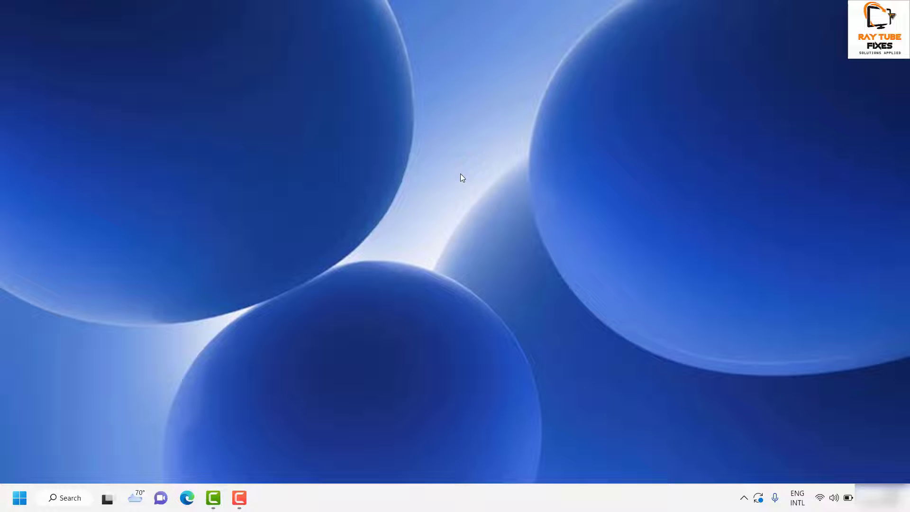
pyautogui.moveTo(460, 180)
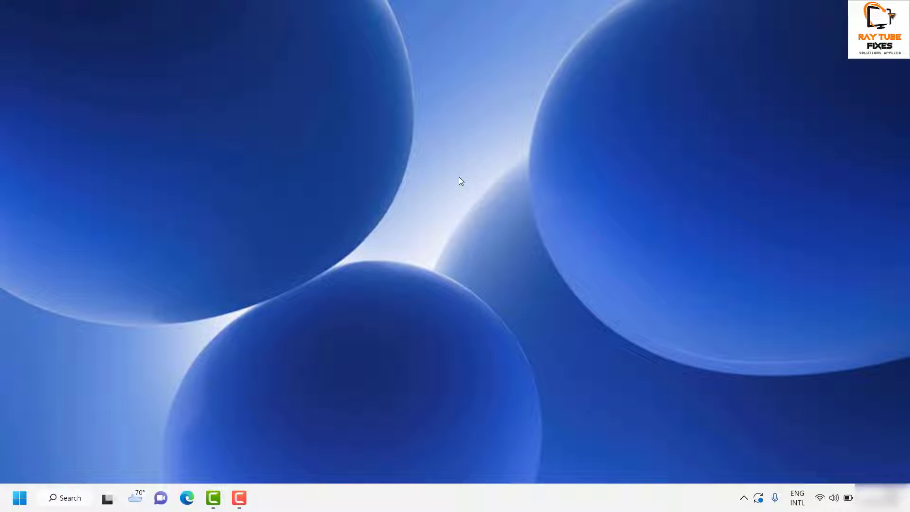